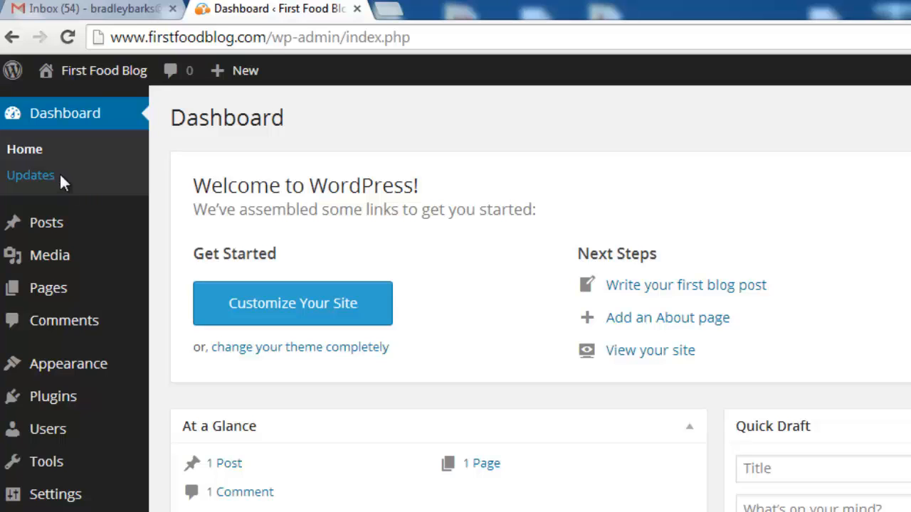
- Show the Updates screen confirming WordPress 3.9.1 is current with plugins and themes up to date
{"action": "left_click", "coordinate": [30, 175]}
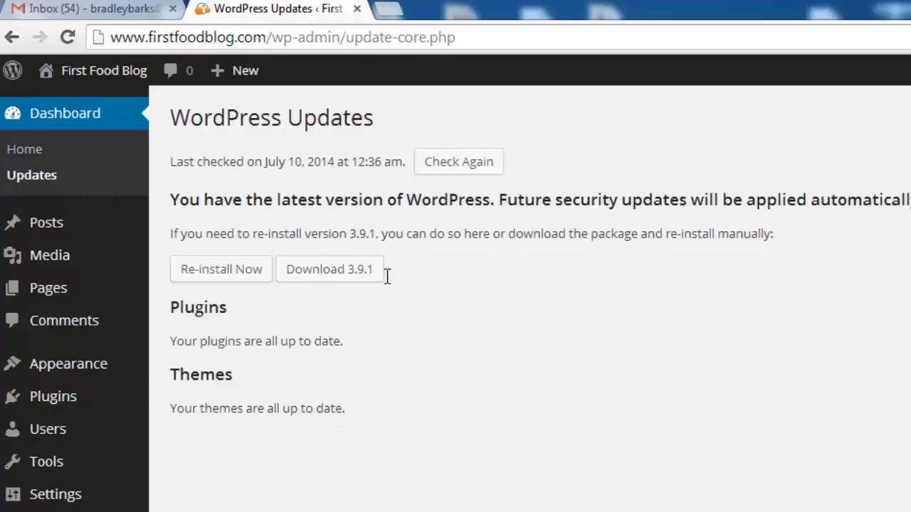
{"action": "mouse_move", "coordinate": [449, 299]}
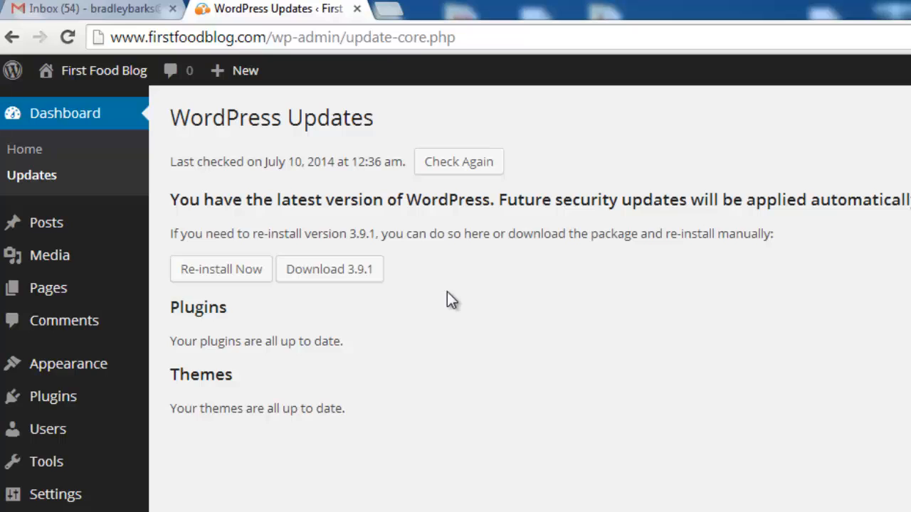
{"action": "mouse_move", "coordinate": [491, 326]}
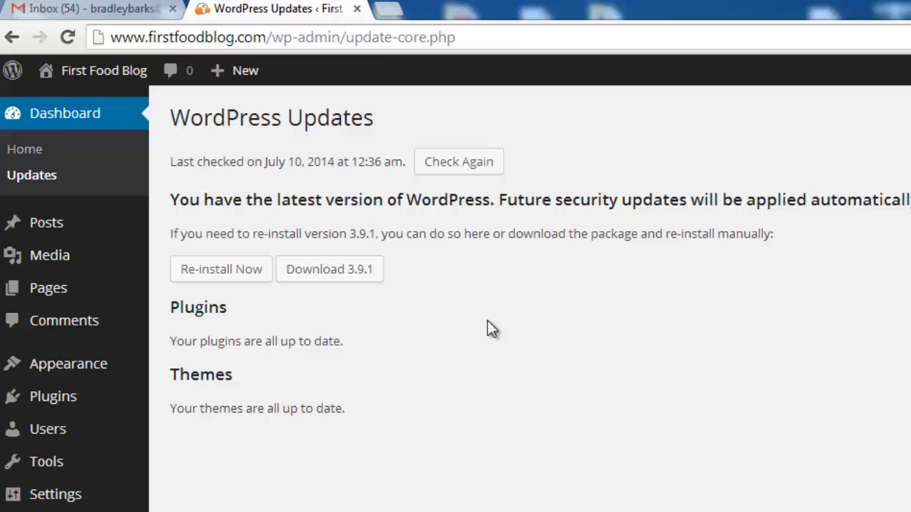
{"action": "mouse_move", "coordinate": [424, 347]}
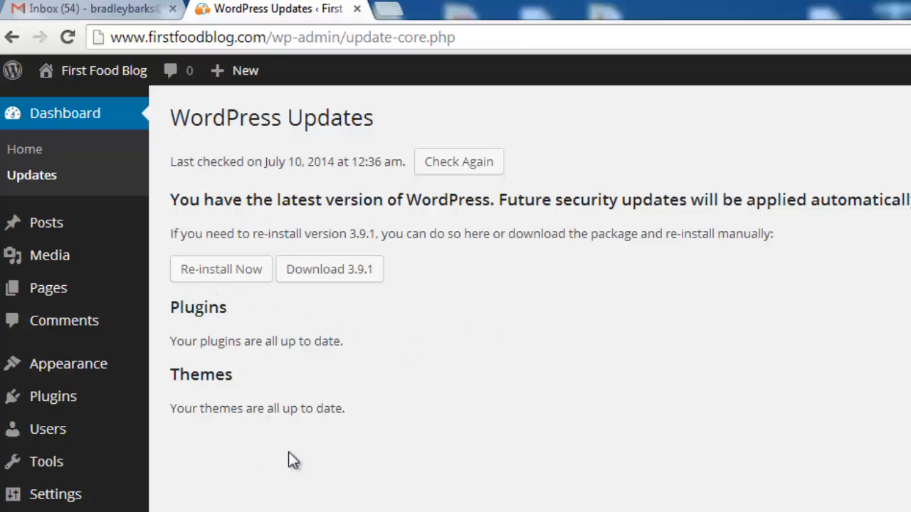
{"action": "mouse_move", "coordinate": [448, 377]}
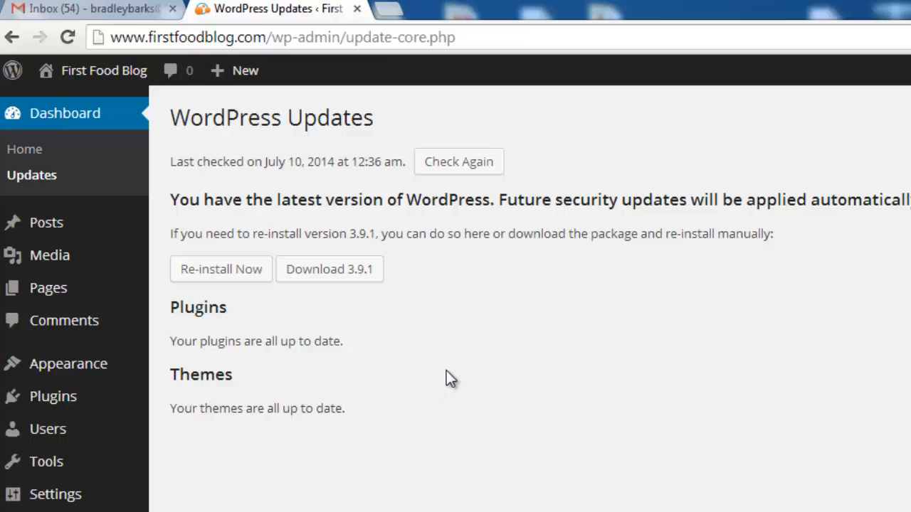